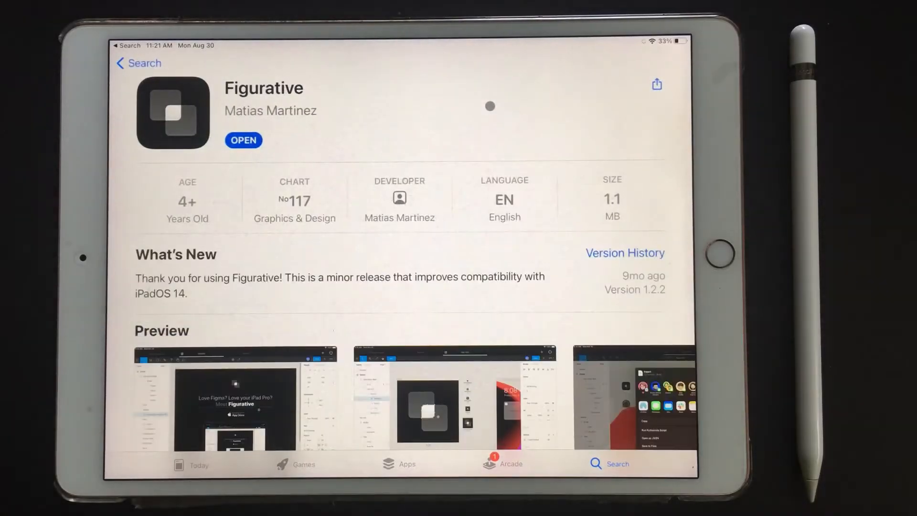
Browse the Figurative listing and view the first preview screenshot enlarged, then close it
{"action": "scroll", "scroll_direction": "down", "scroll_amount": 3}
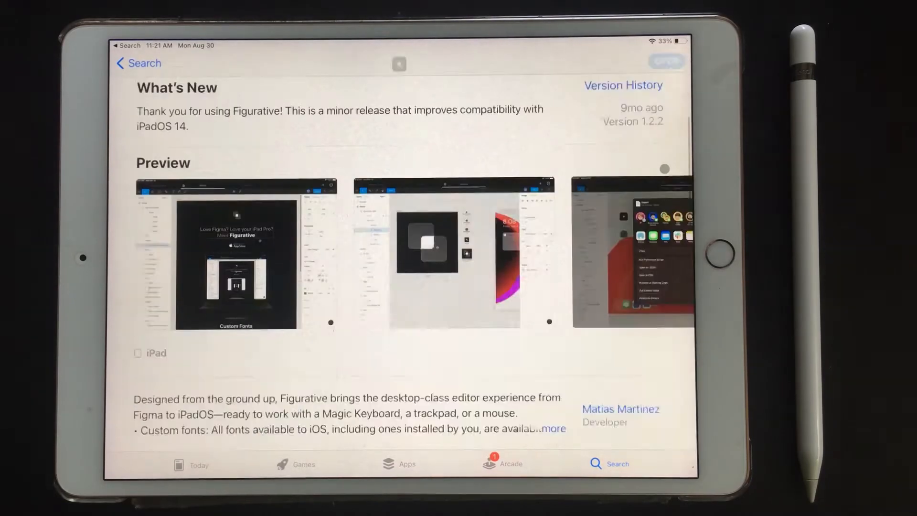
{"action": "left_click", "coordinate": [236, 261]}
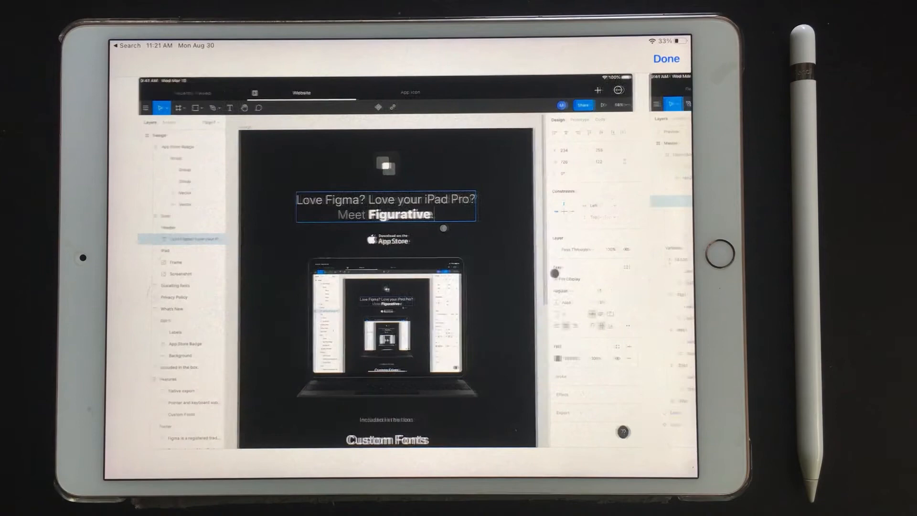
{"action": "left_click", "coordinate": [666, 59]}
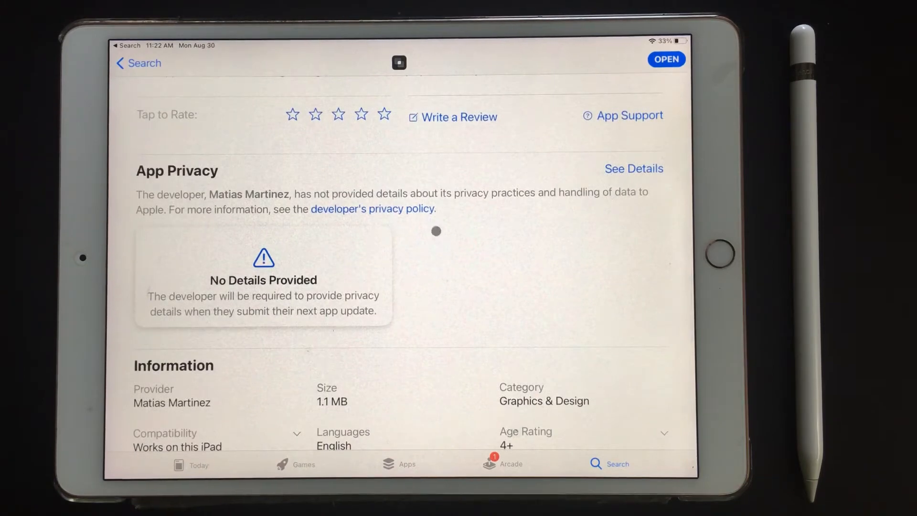
Read through the figurative.design privacy policy page in Safari
{"action": "left_click", "coordinate": [373, 209]}
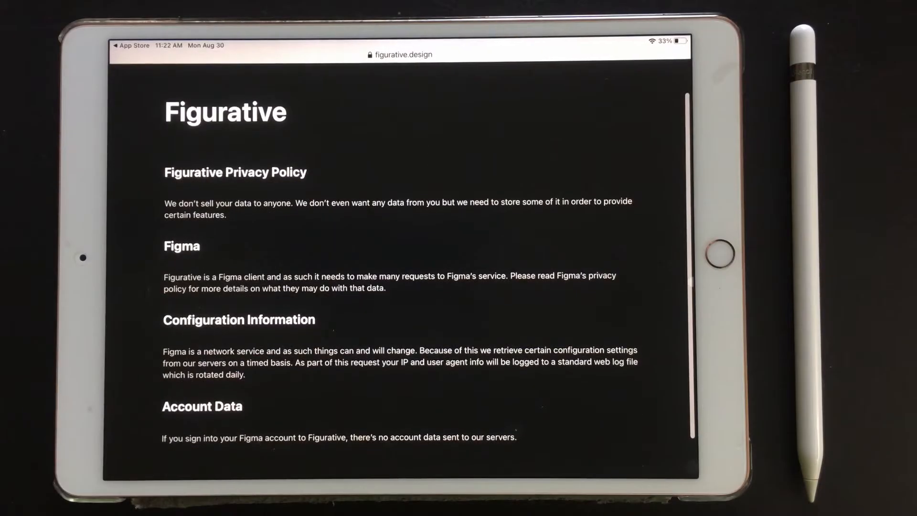
{"action": "scroll", "scroll_direction": "down", "scroll_amount": 3}
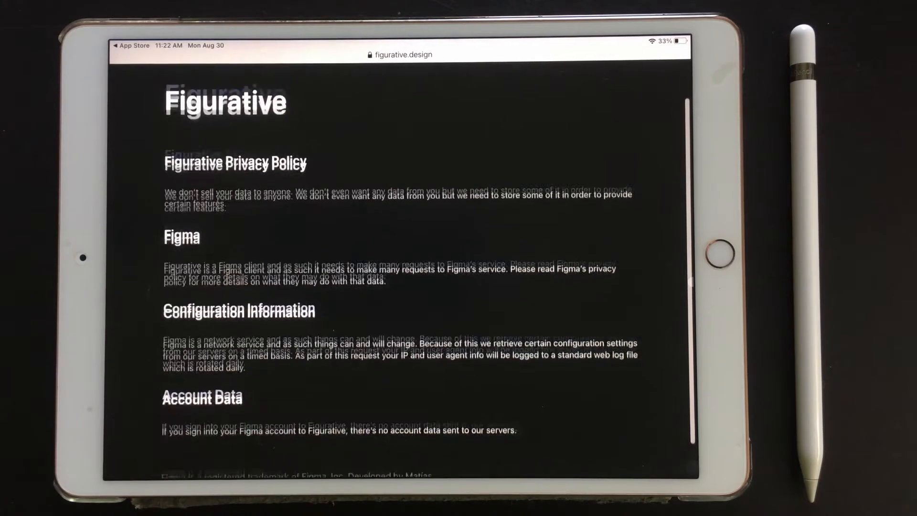
{"action": "scroll", "scroll_direction": "up", "scroll_amount": 3}
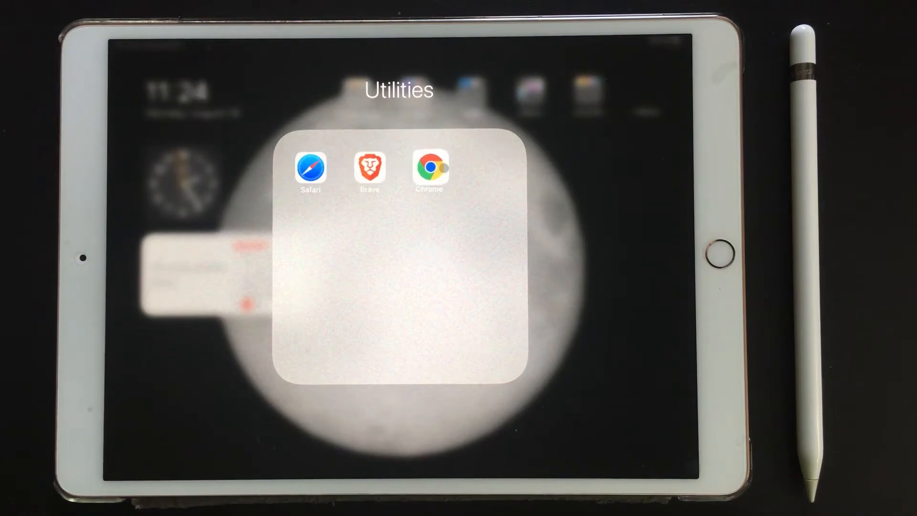
Launch a browser from Utilities and switch the file to The Responsive Copy, then Prototyping in Figma
{"action": "left_click", "coordinate": [310, 169]}
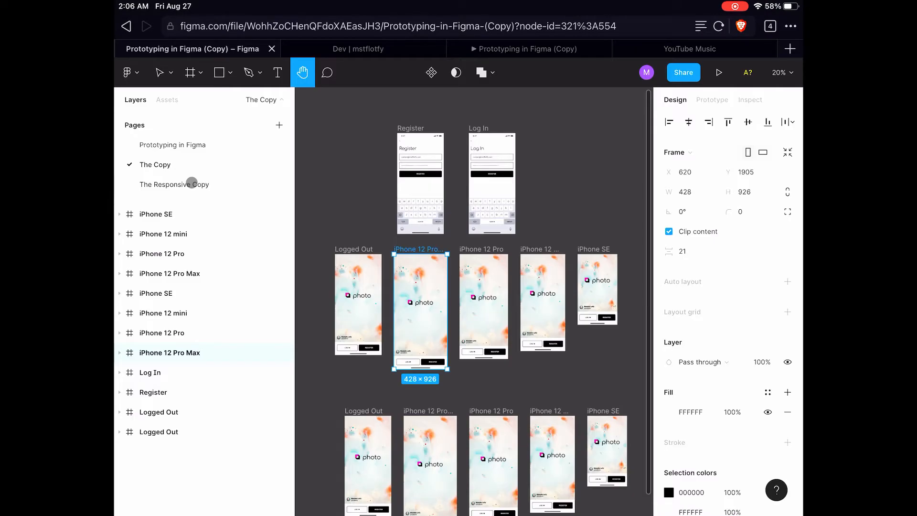
{"action": "mouse_move", "coordinate": [196, 199]}
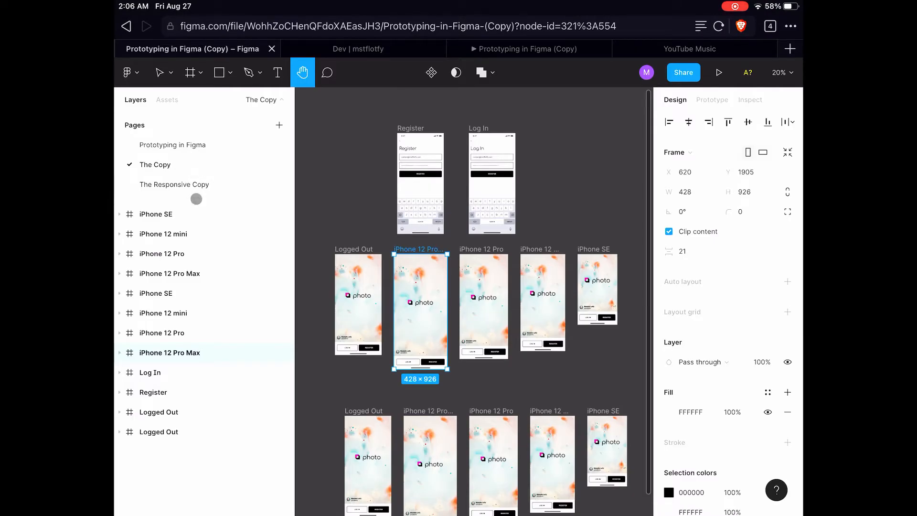
{"action": "mouse_move", "coordinate": [187, 186]}
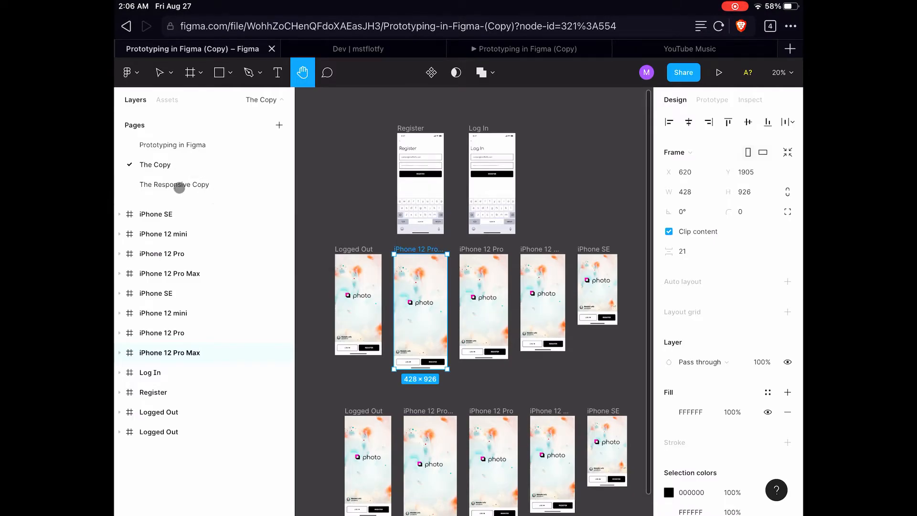
{"action": "left_click", "coordinate": [174, 185]}
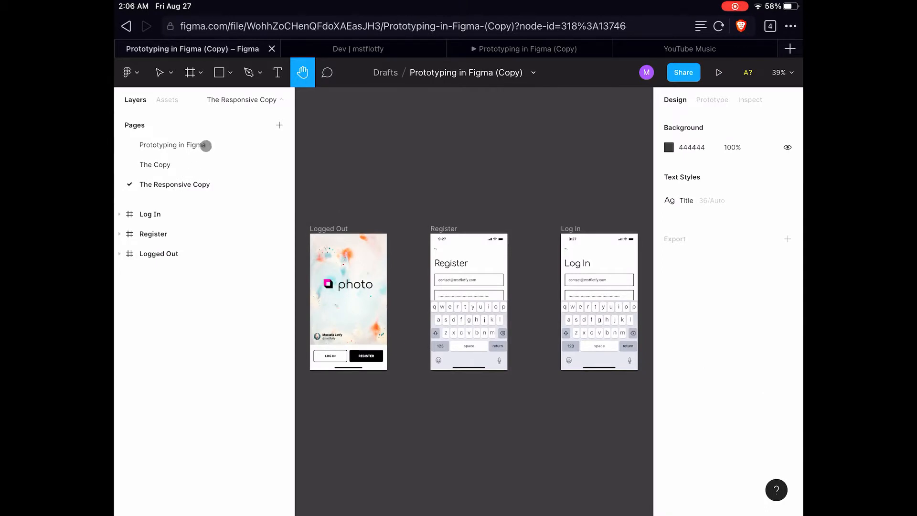
{"action": "left_click", "coordinate": [173, 144]}
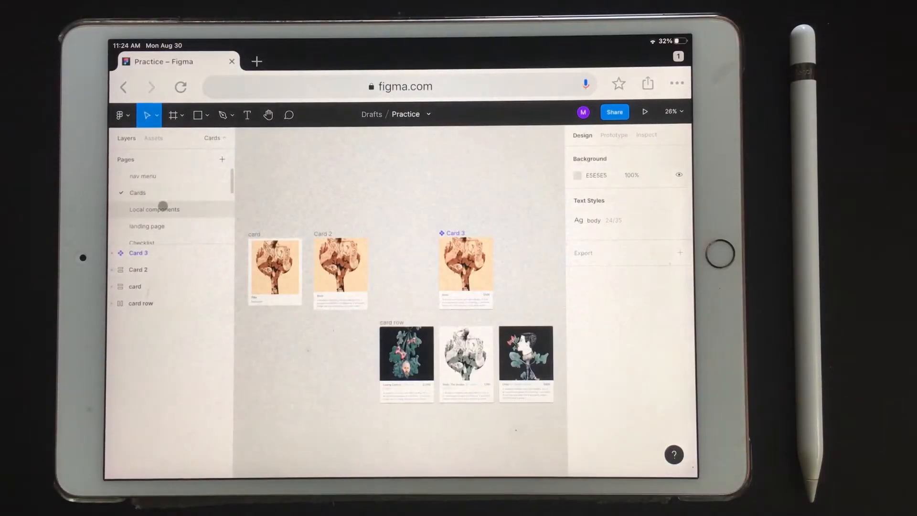
Switch the Practice file to the landing page, then to the AutoLayout Example page
{"action": "left_click", "coordinate": [146, 227]}
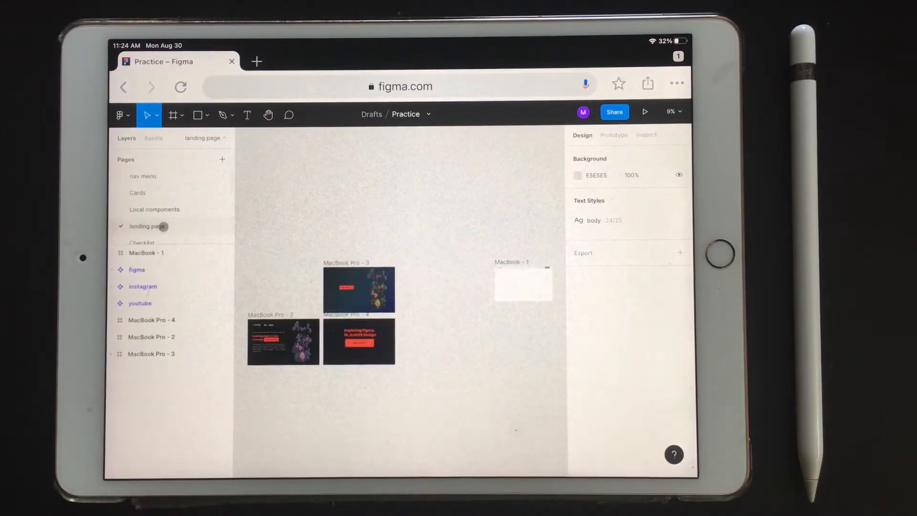
{"action": "left_click", "coordinate": [140, 204]}
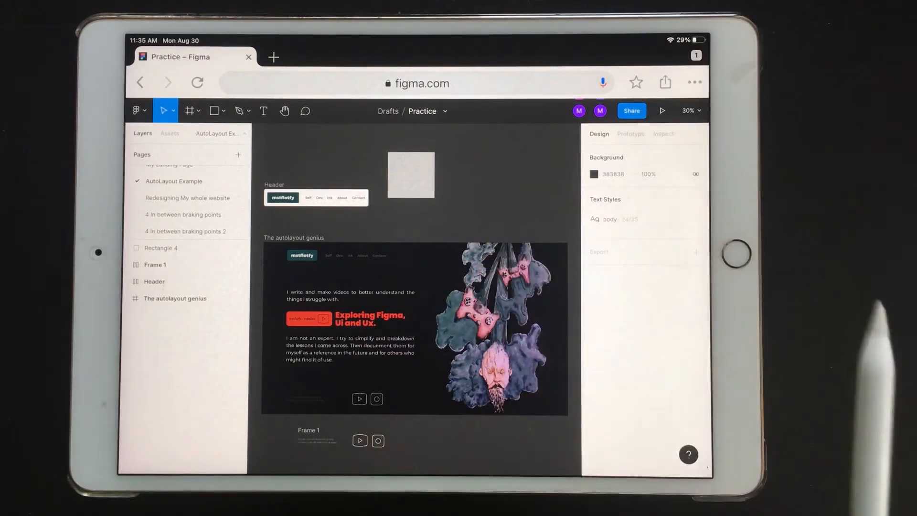
Use Quick actions from the main menu to resize Rectangle 4 to 100×100
{"action": "left_click", "coordinate": [136, 111]}
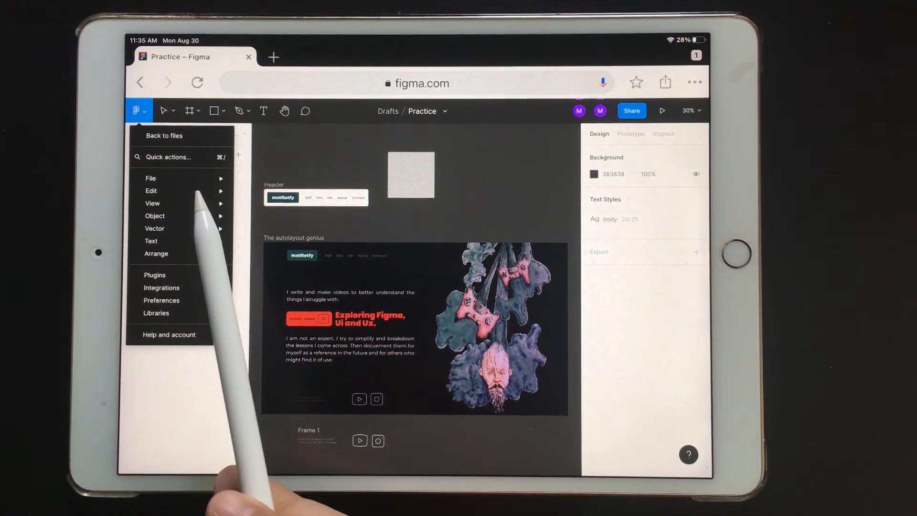
{"action": "left_click", "coordinate": [151, 191]}
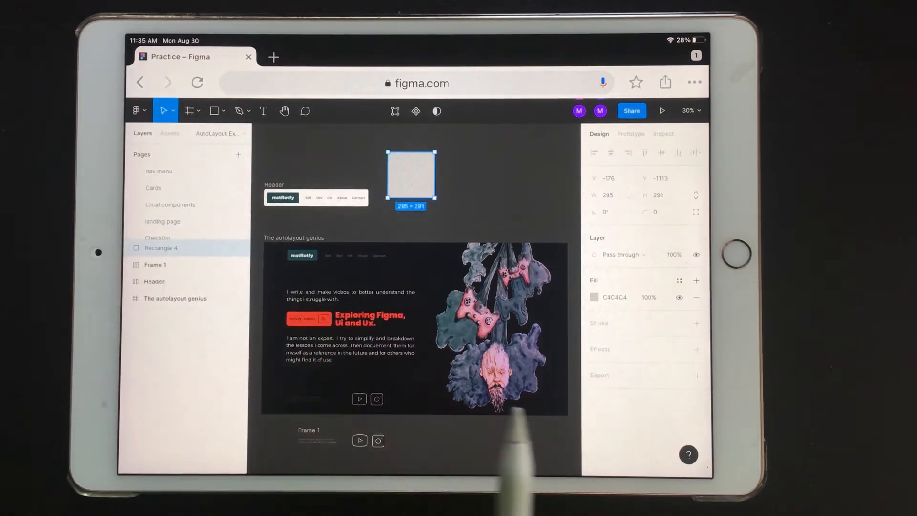
{"action": "left_click", "coordinate": [136, 110]}
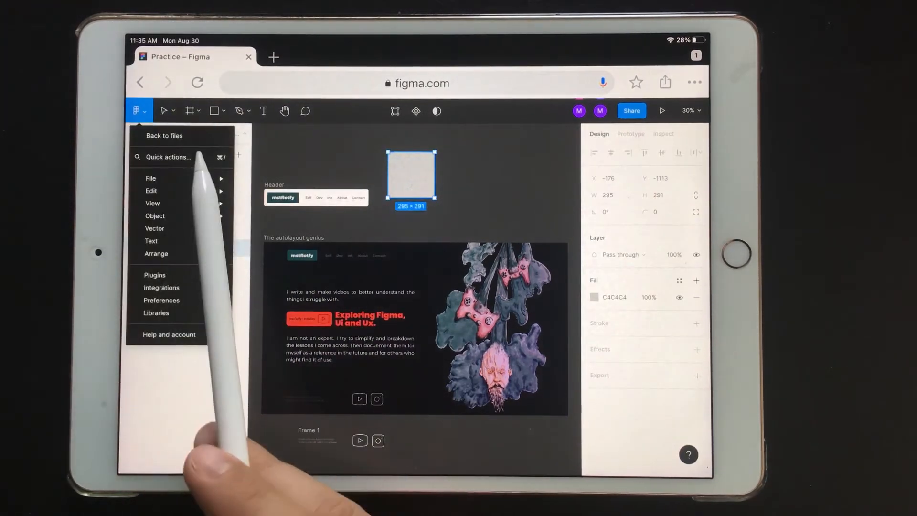
{"action": "left_click", "coordinate": [151, 191]}
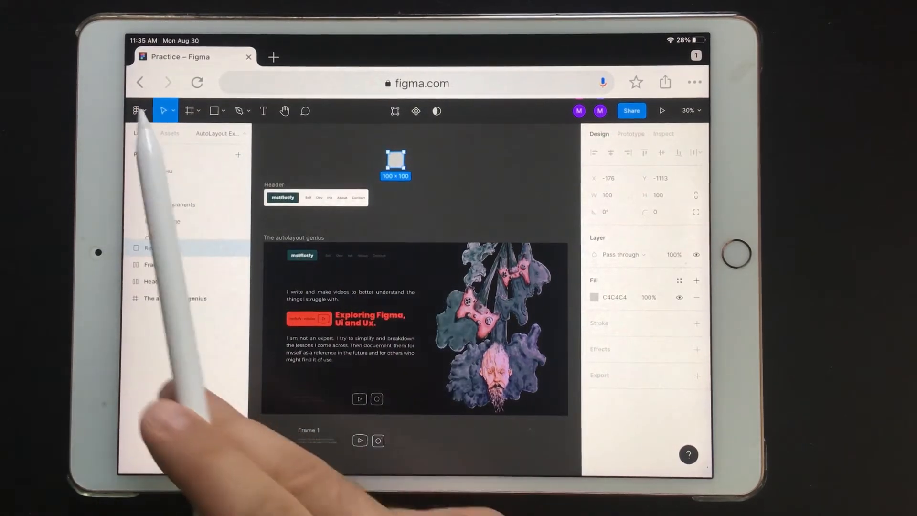
{"action": "left_click", "coordinate": [138, 111]}
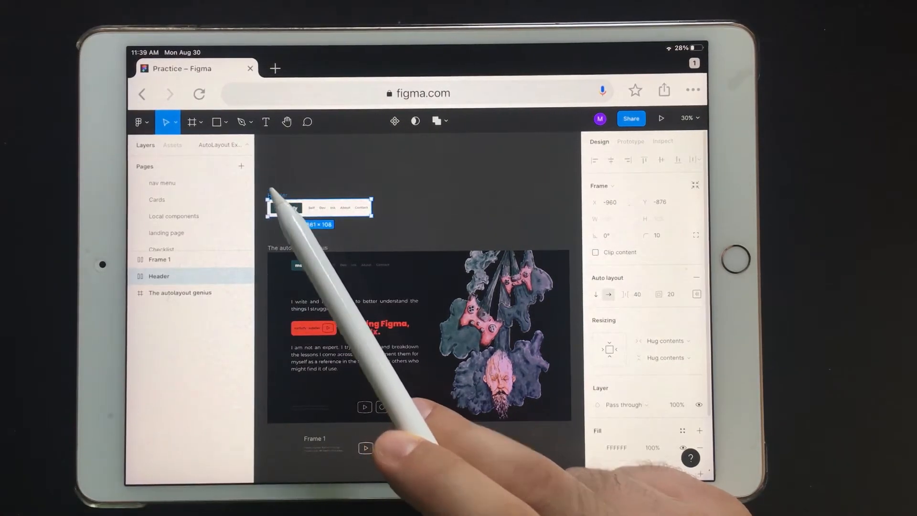
{"action": "left_click", "coordinate": [139, 122]}
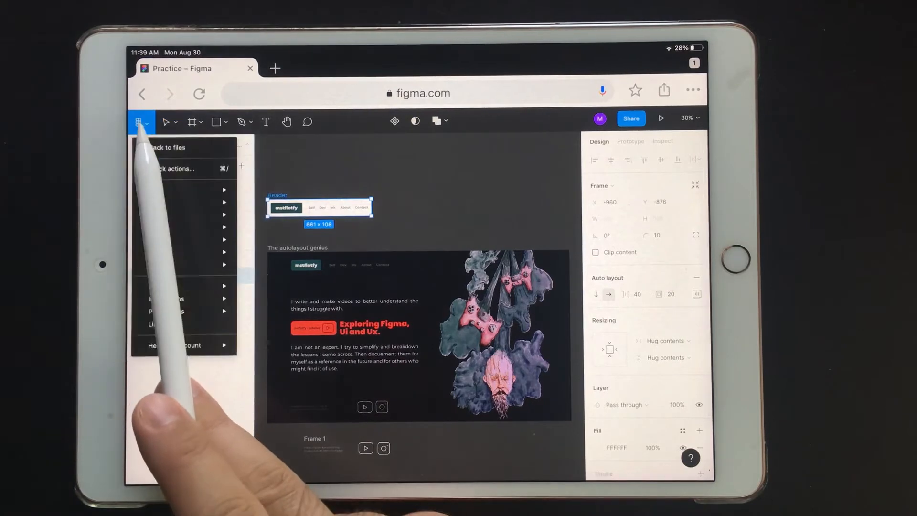
{"action": "left_click", "coordinate": [155, 203]}
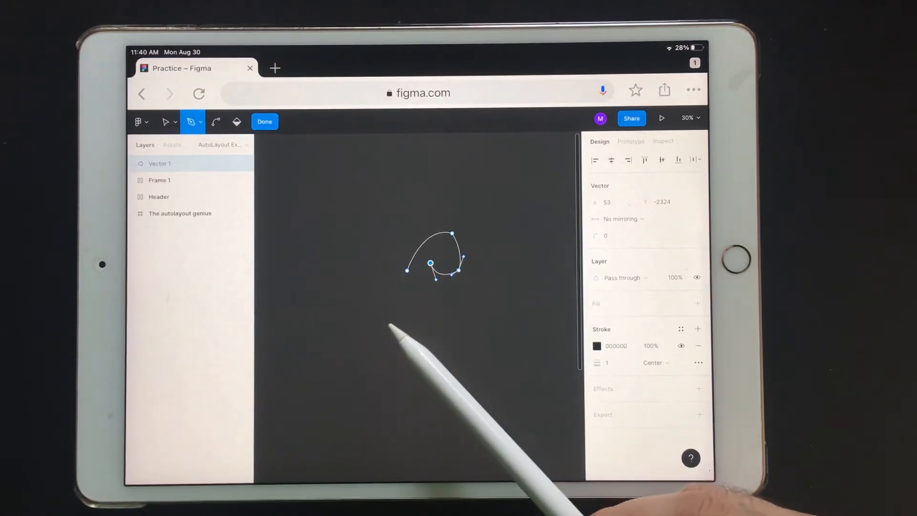
Add another point to the Vector 1 path on the canvas
{"action": "left_click", "coordinate": [389, 328]}
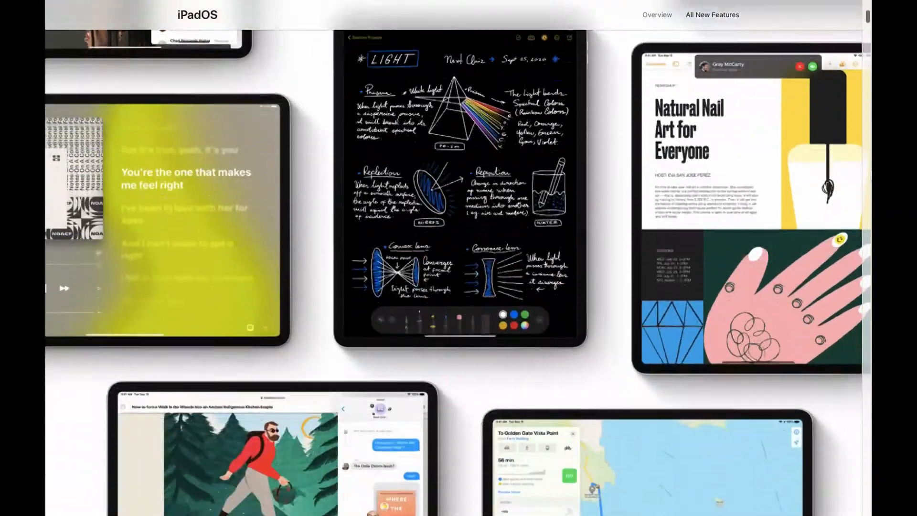
Scroll the page toward the Redesigning My whole website content
{"action": "scroll", "scroll_direction": "down", "scroll_amount": 3}
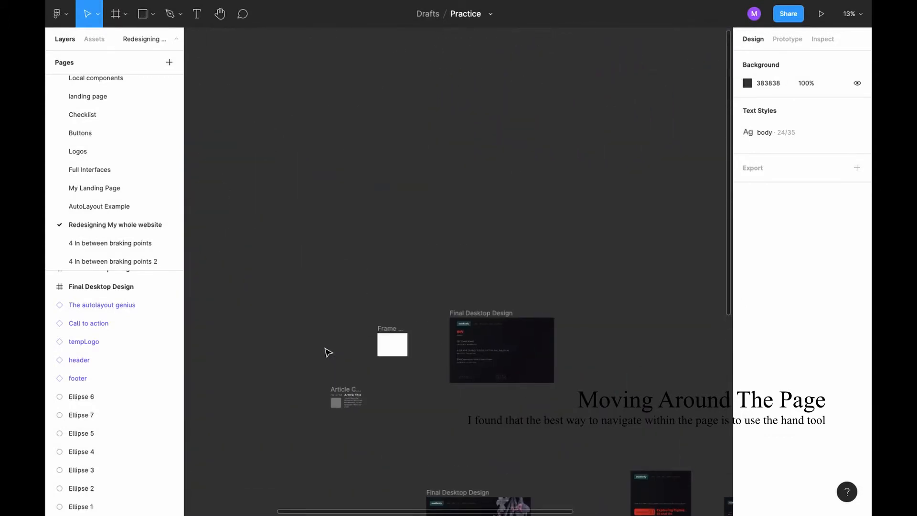
Pan across the My Landing Page frames with the Hand tool (H), then return to Move (V)
{"action": "left_click", "coordinate": [110, 243]}
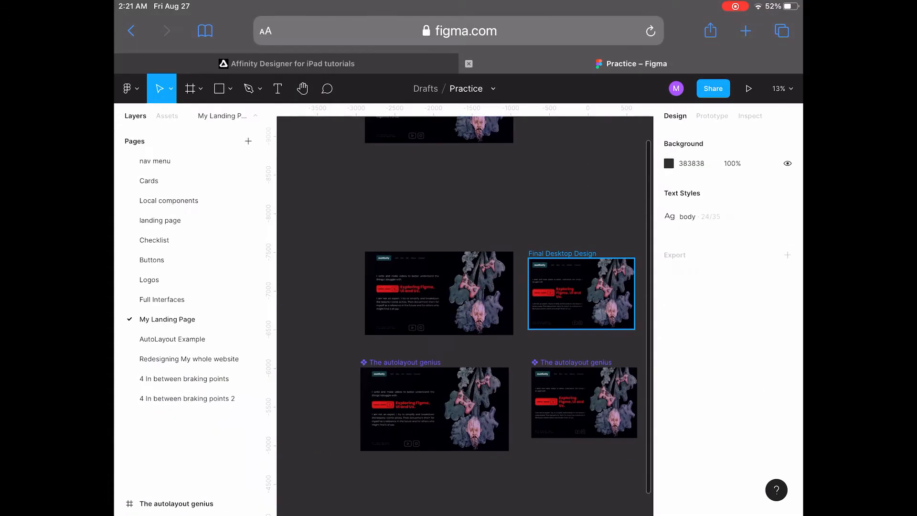
{"action": "left_click", "coordinate": [303, 88]}
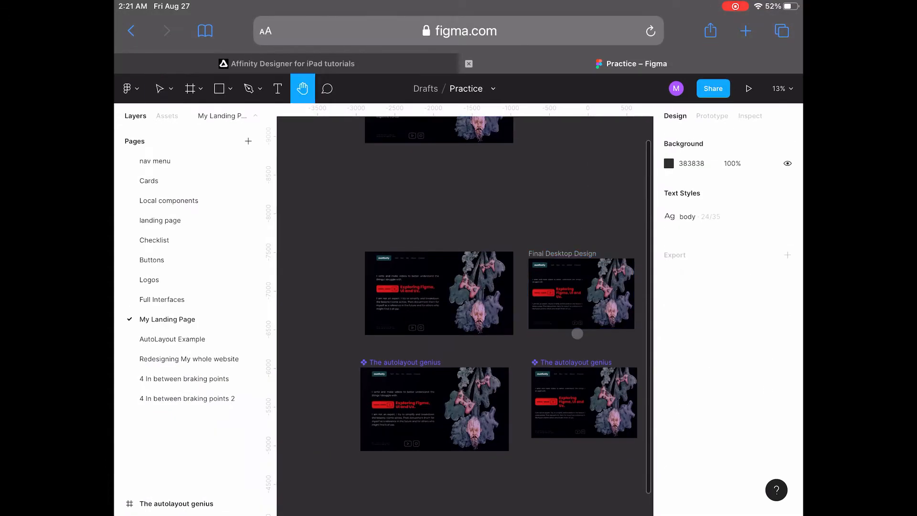
{"action": "key", "text": "h"}
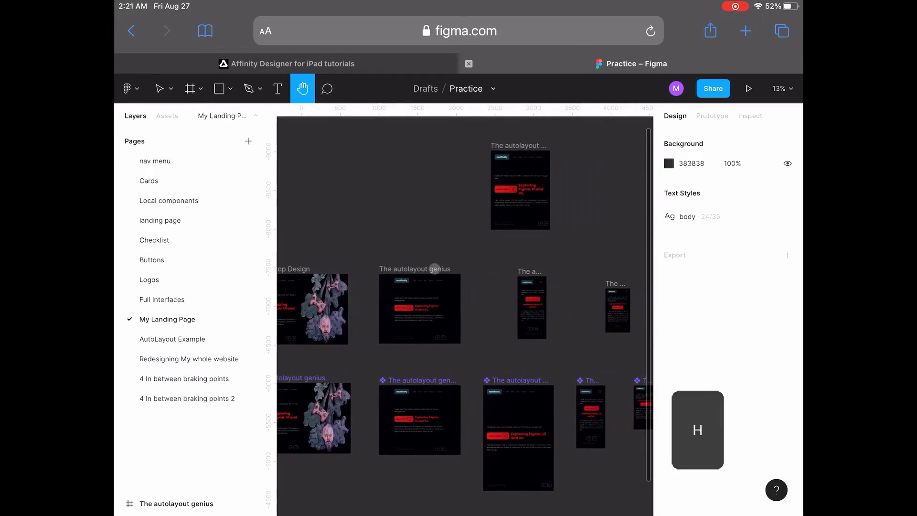
{"action": "key", "text": "v"}
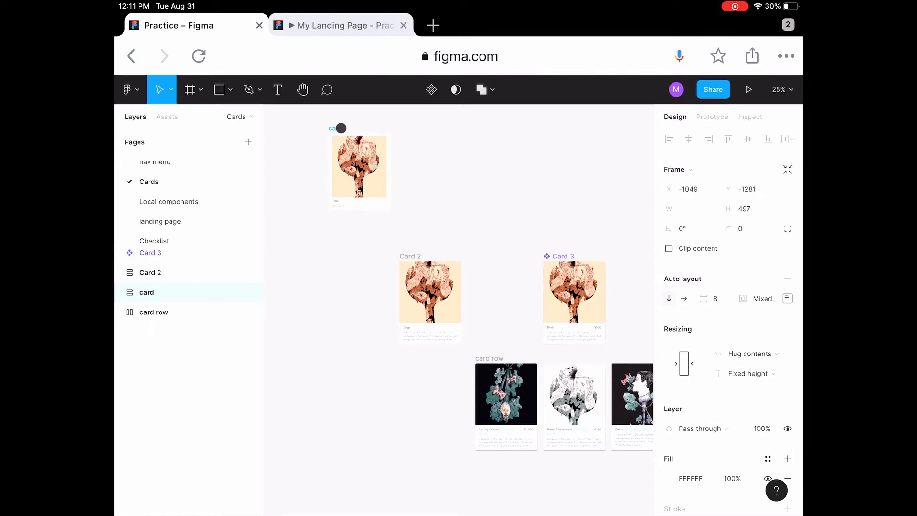
Select the card frame, then the autolayout genius frame, and bring up its Plugins list
{"action": "left_click", "coordinate": [359, 170]}
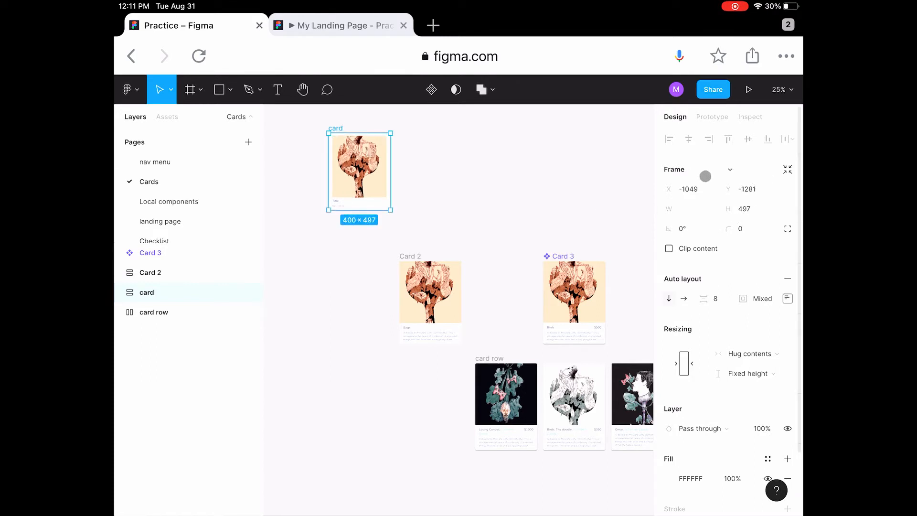
{"action": "mouse_move", "coordinate": [675, 234]}
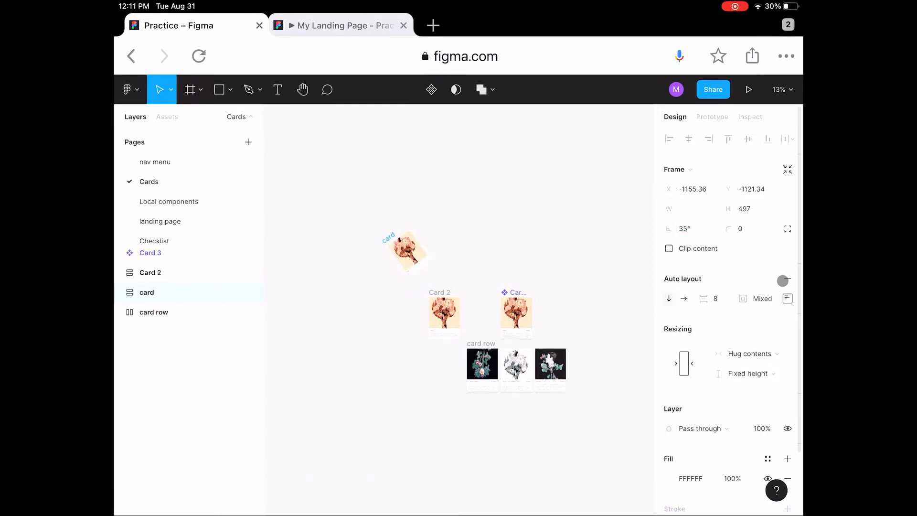
{"action": "left_click", "coordinate": [407, 255]}
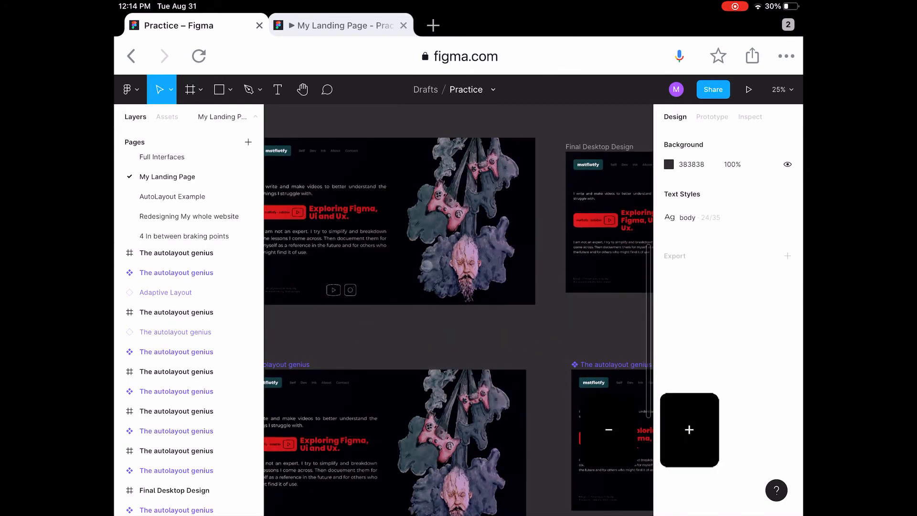
{"action": "left_click", "coordinate": [608, 430]}
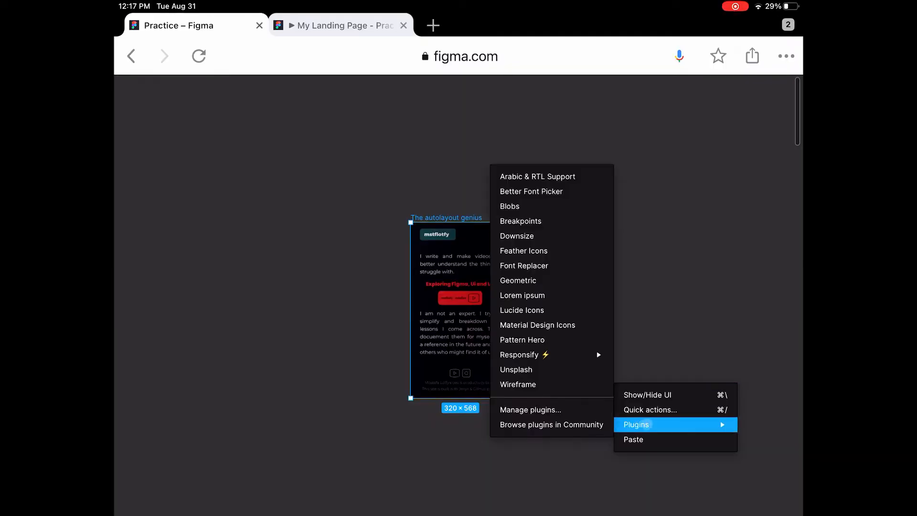
Run the Blobs plugin to create a blob, then open the Responsify device size options
{"action": "left_click", "coordinate": [521, 355]}
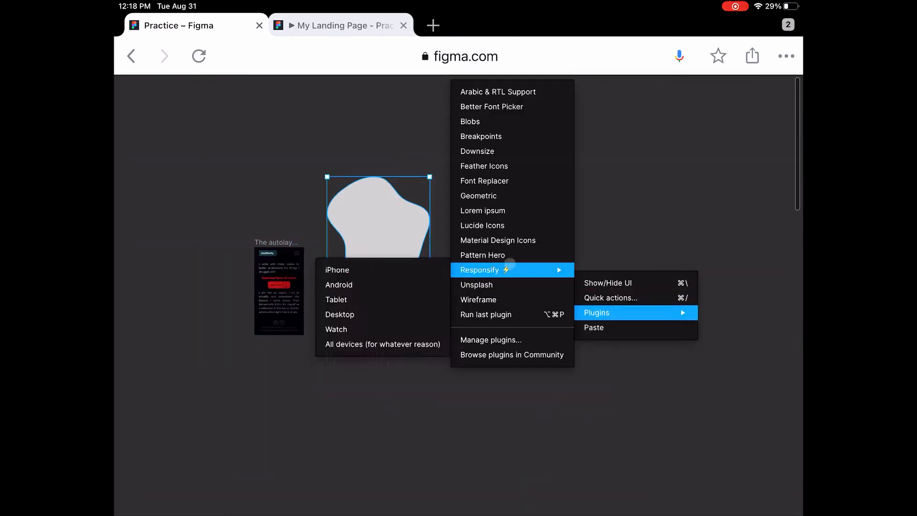
{"action": "left_click", "coordinate": [482, 255]}
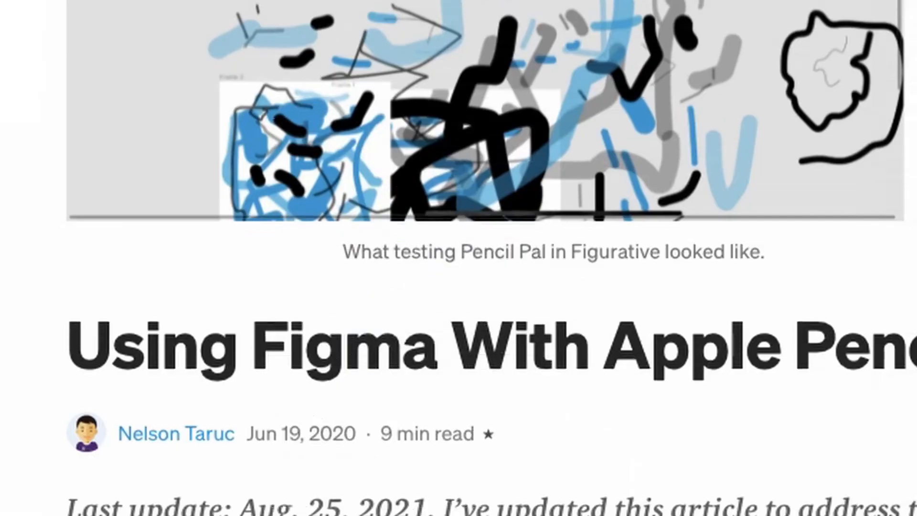
{"action": "scroll", "scroll_direction": "up", "scroll_amount": 3}
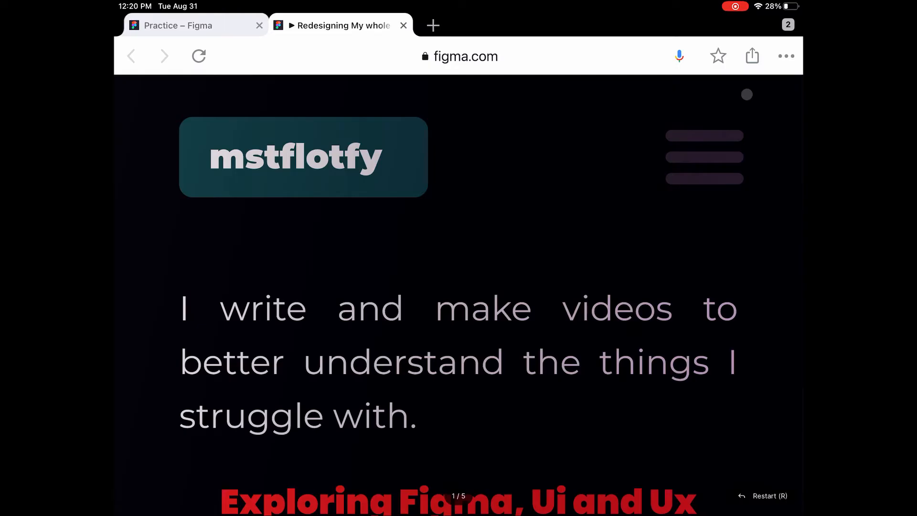
{"action": "mouse_move", "coordinate": [801, 242]}
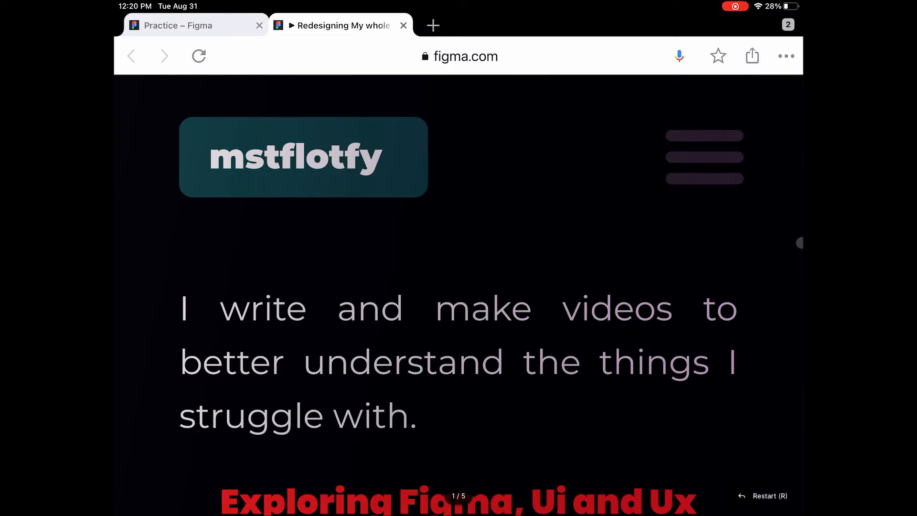
Swipe up to the Home Screen and reveal the Utilities folder with Safari, Brave and Chrome
{"action": "scroll", "scroll_direction": "down", "scroll_amount": 3}
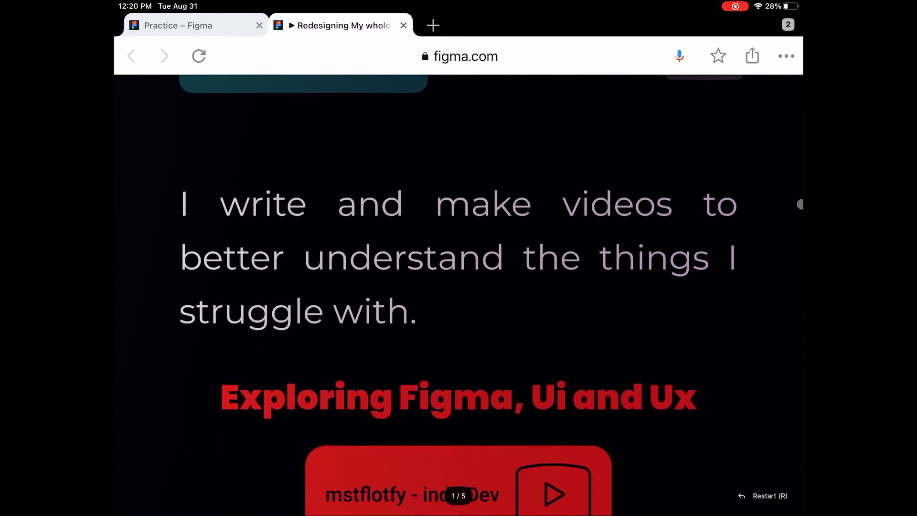
{"action": "scroll", "scroll_direction": "down", "scroll_amount": 3}
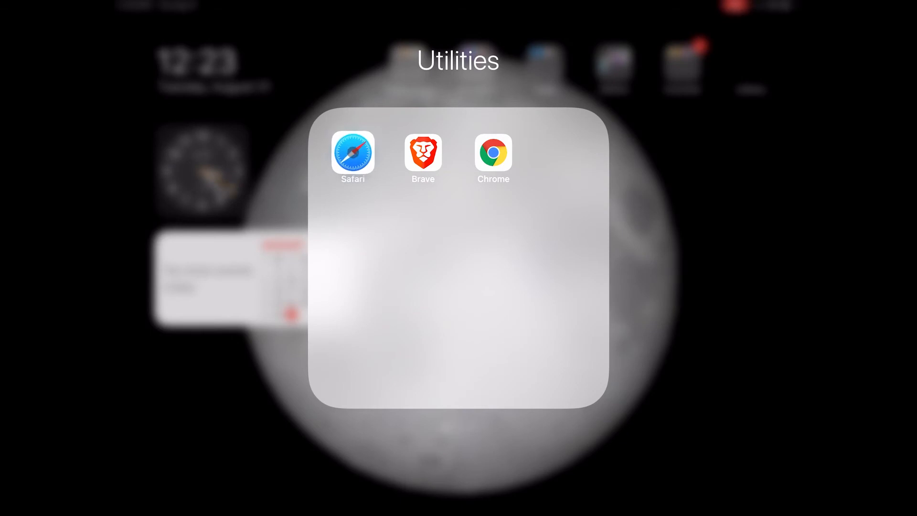
Launch a browser from Utilities onto Apple's Sidecar support article
{"action": "left_click", "coordinate": [352, 153]}
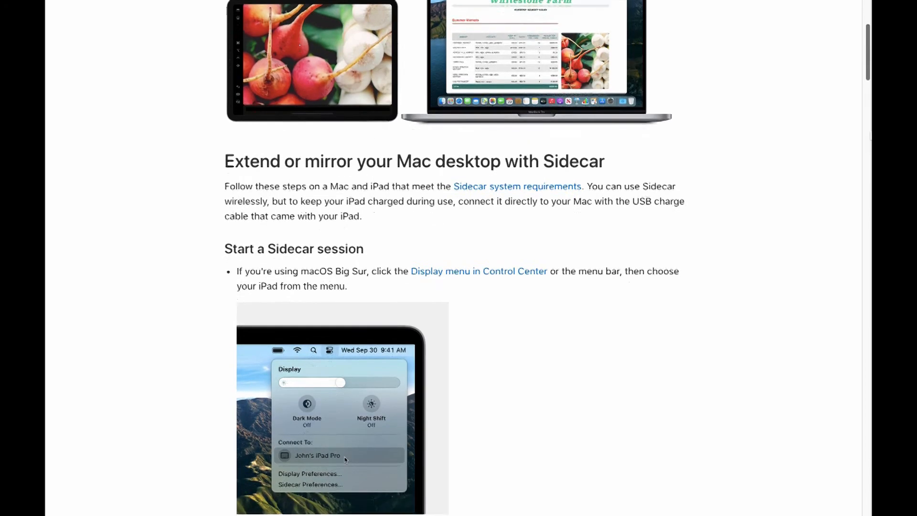
Scroll through the Sidecar article and swipe back Home to the Utilities folder
{"action": "scroll", "scroll_direction": "down", "scroll_amount": 3}
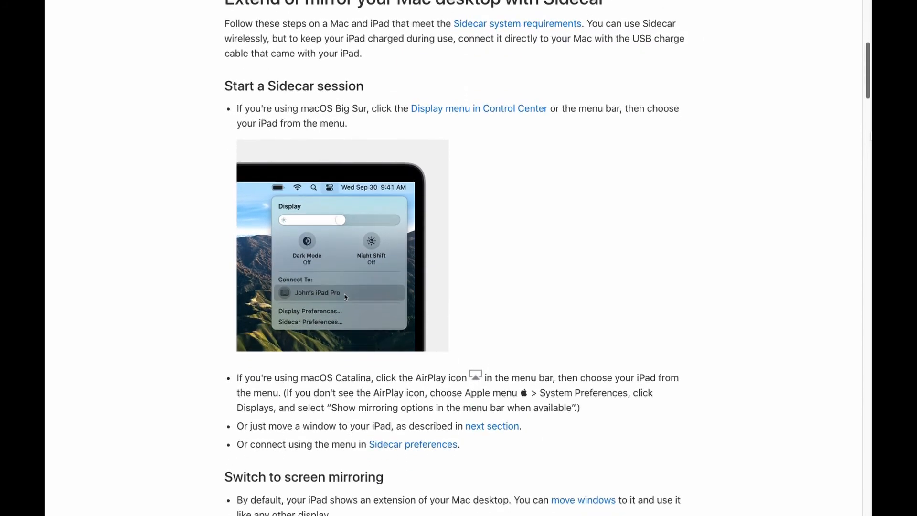
{"action": "scroll", "scroll_direction": "down", "scroll_amount": 3}
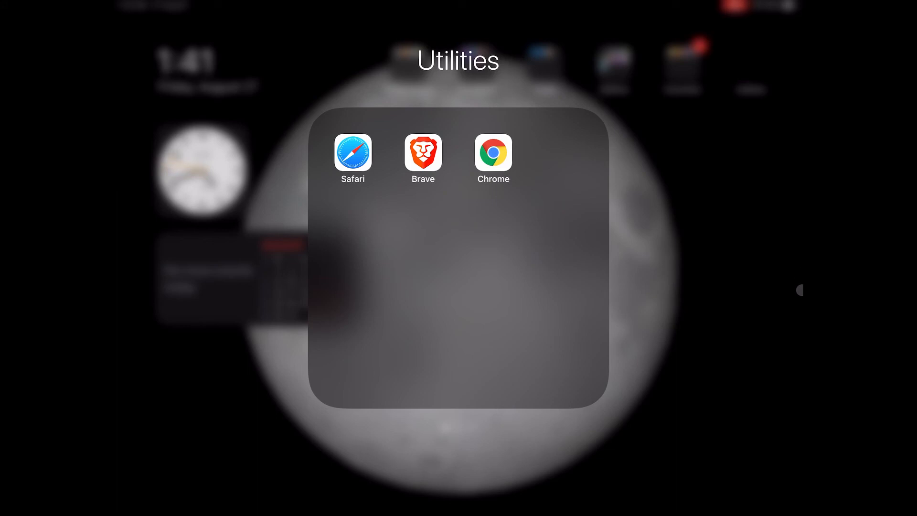
Reopen Figma's Practice file and select the AutoLayout Example page from the Pages list
{"action": "left_click", "coordinate": [352, 153]}
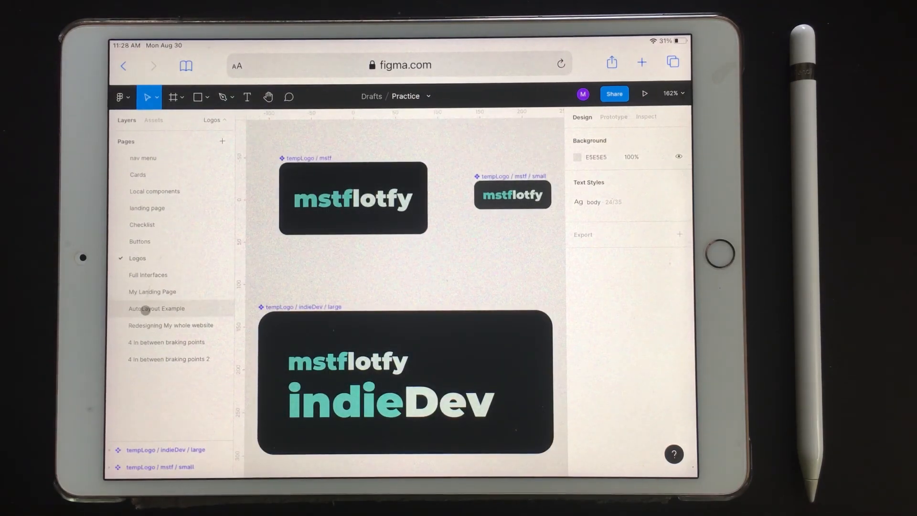
{"action": "left_click", "coordinate": [155, 308]}
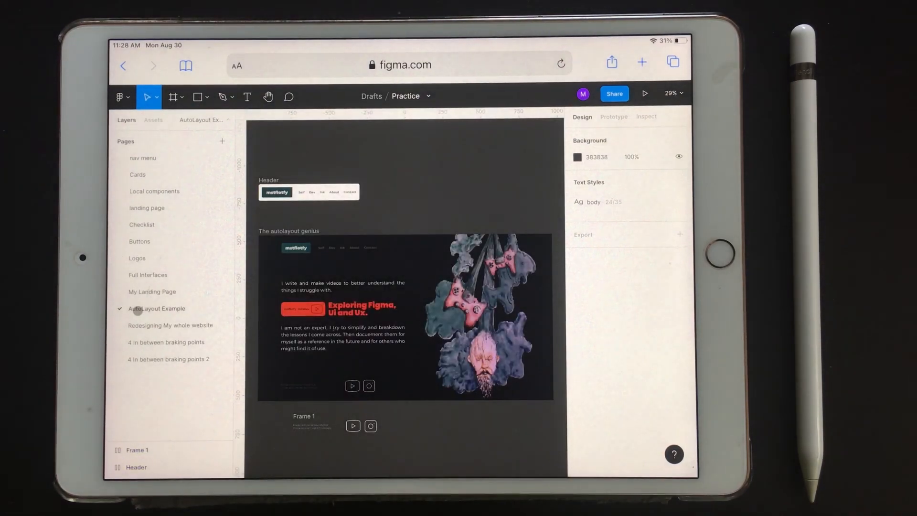